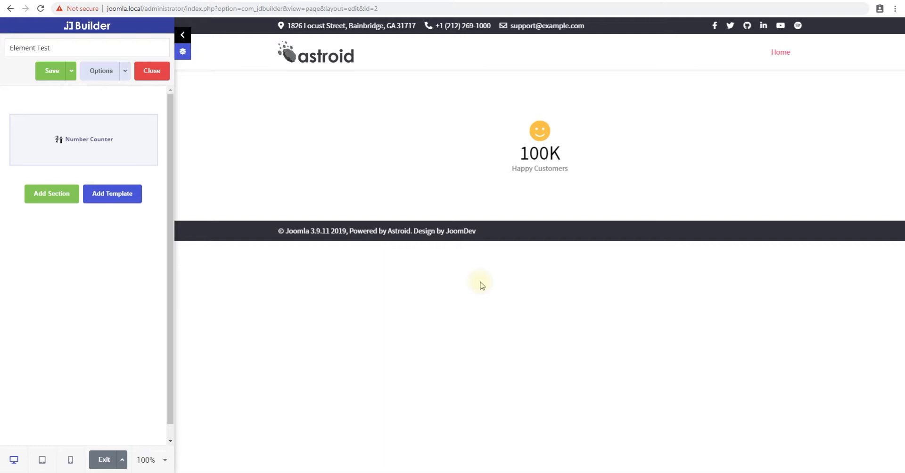
{"action": "mouse_move", "coordinate": [482, 355]}
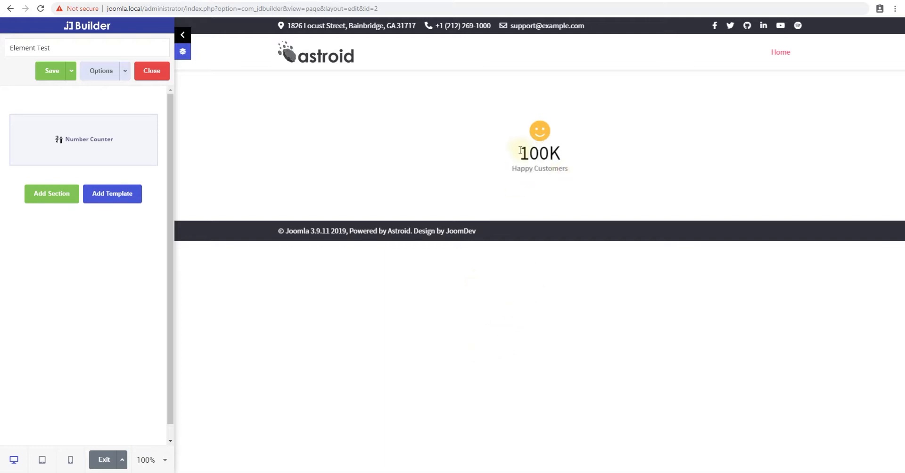
Step: Select the 100K Happy Customers number counter on the Element Test page for editing
{"action": "double_click", "coordinate": [539, 169]}
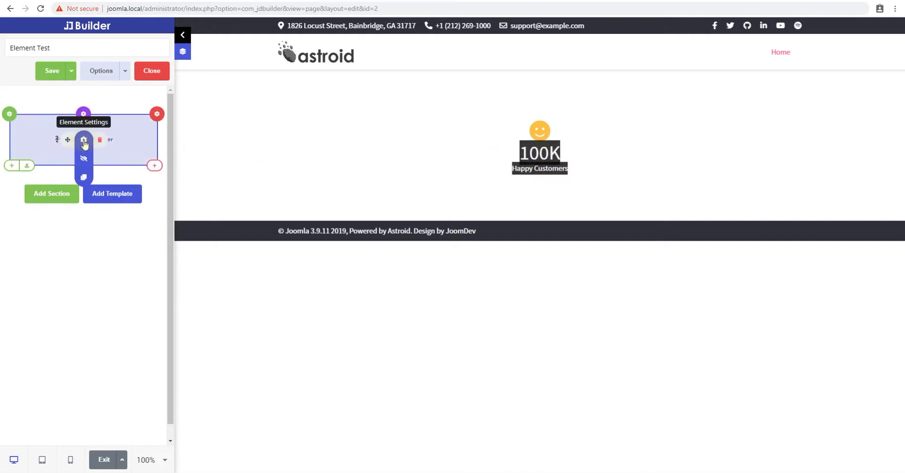
Step: In the counter's Basic settings, choose the YouTube play icon from the Icon Library
{"action": "left_click", "coordinate": [84, 140]}
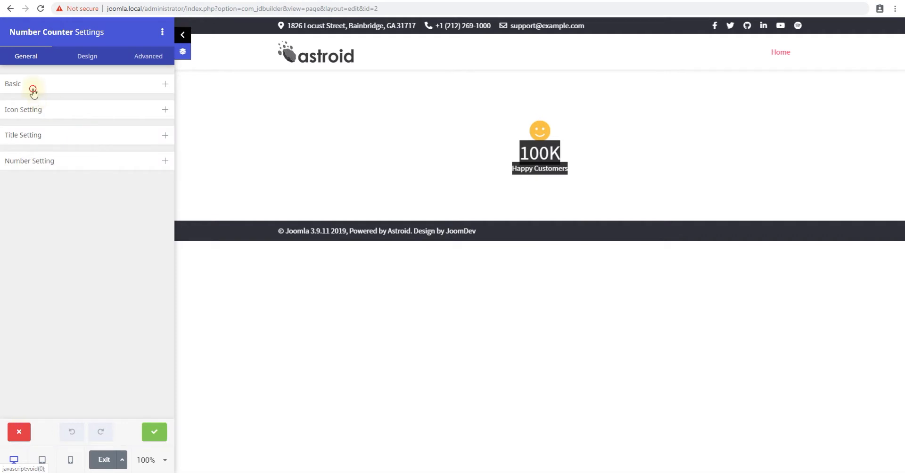
{"action": "left_click", "coordinate": [33, 84]}
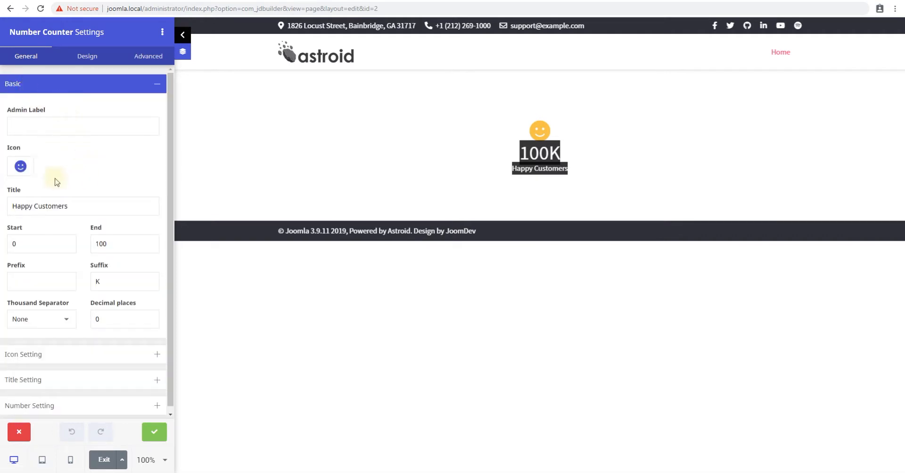
{"action": "left_click", "coordinate": [20, 165]}
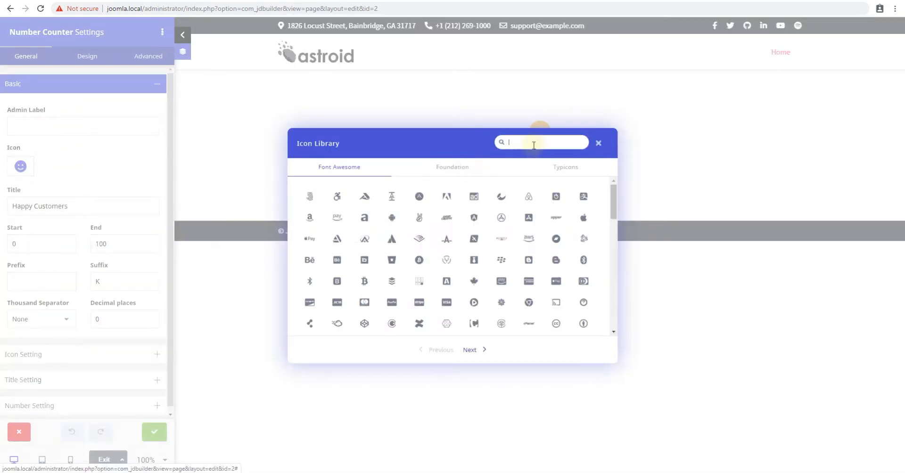
{"action": "type", "text": "youtube"}
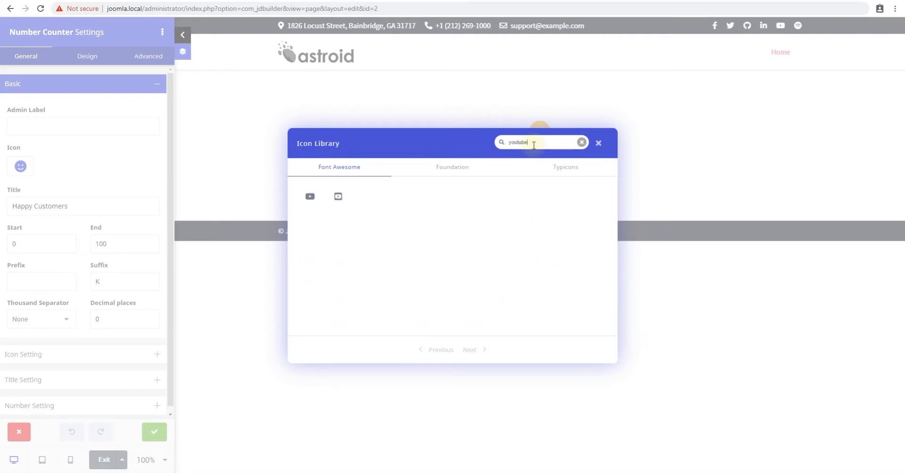
{"action": "left_click", "coordinate": [310, 196]}
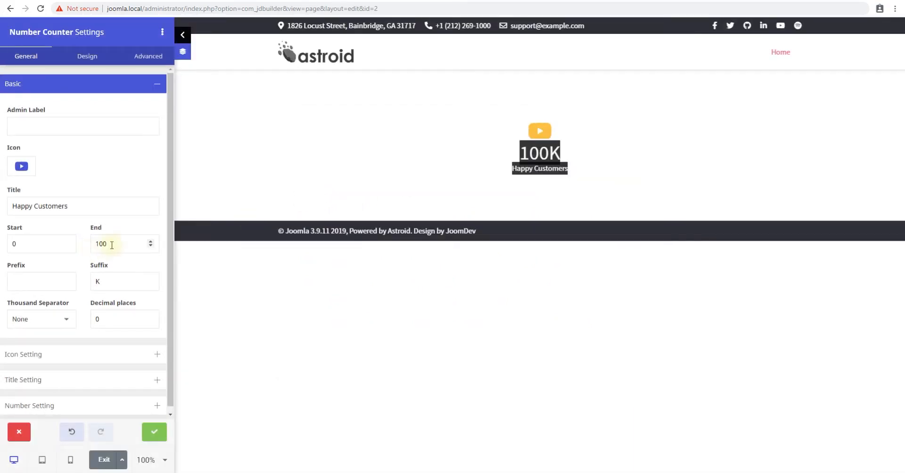
Step: Set the counter's Suffix to MN and End to 50 so it reads 50MN
{"action": "left_click", "coordinate": [124, 281]}
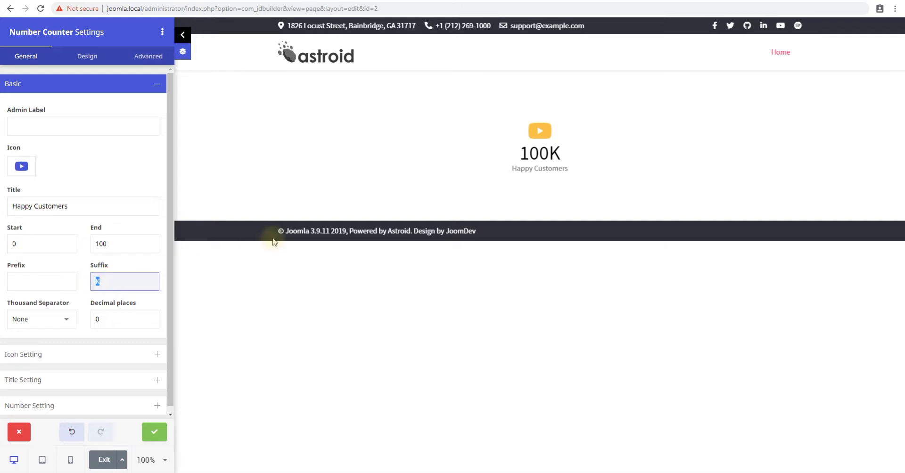
{"action": "type", "text": "ML"}
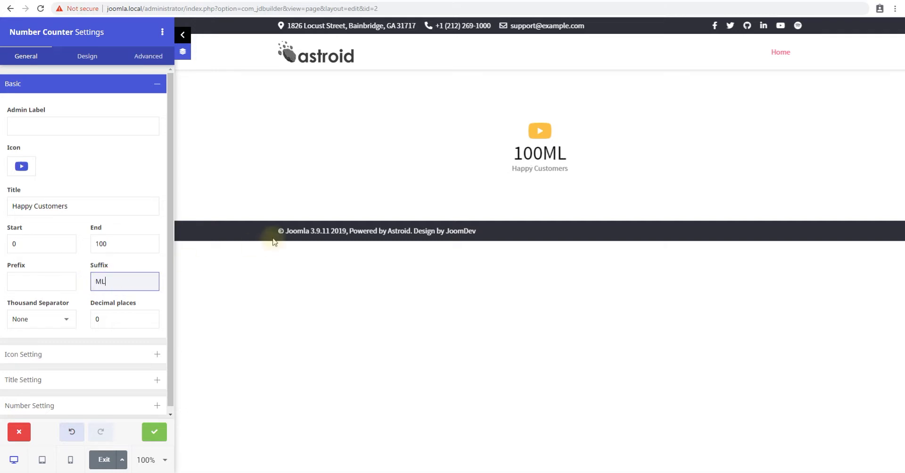
{"action": "type", "text": "N"}
{"action": "left_click", "coordinate": [124, 245]}
{"action": "type", "text": "50"}
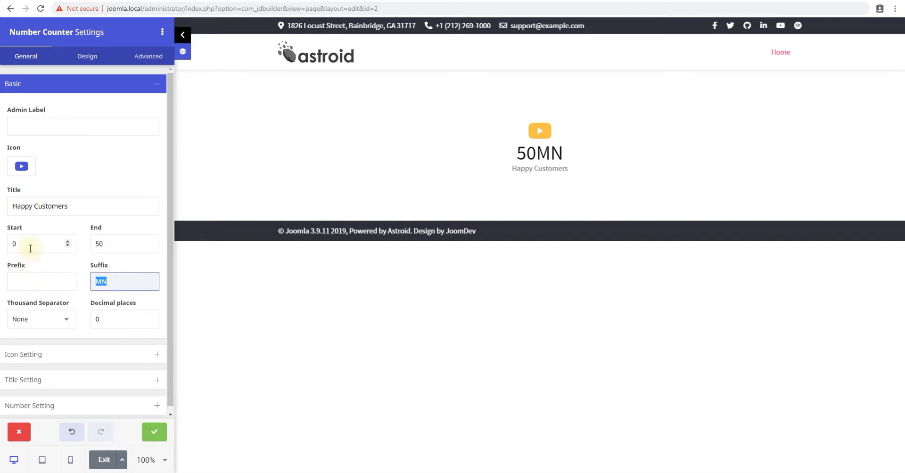
{"action": "left_click", "coordinate": [35, 243]}
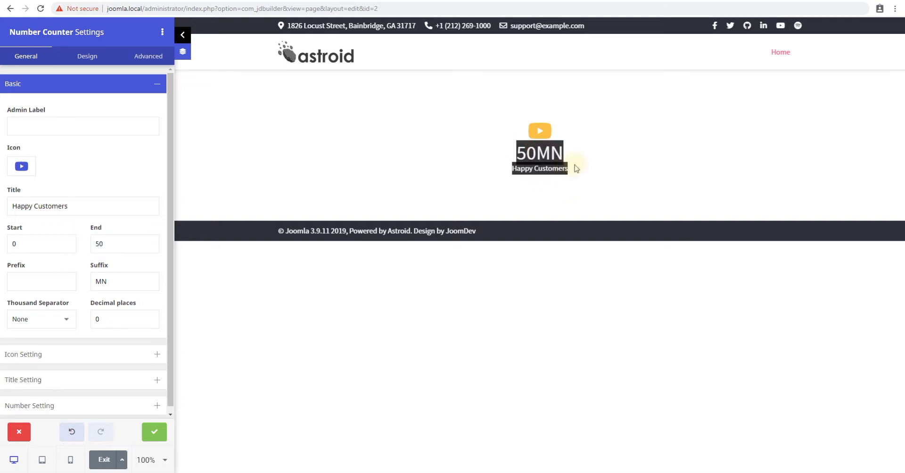
{"action": "mouse_move", "coordinate": [541, 183]}
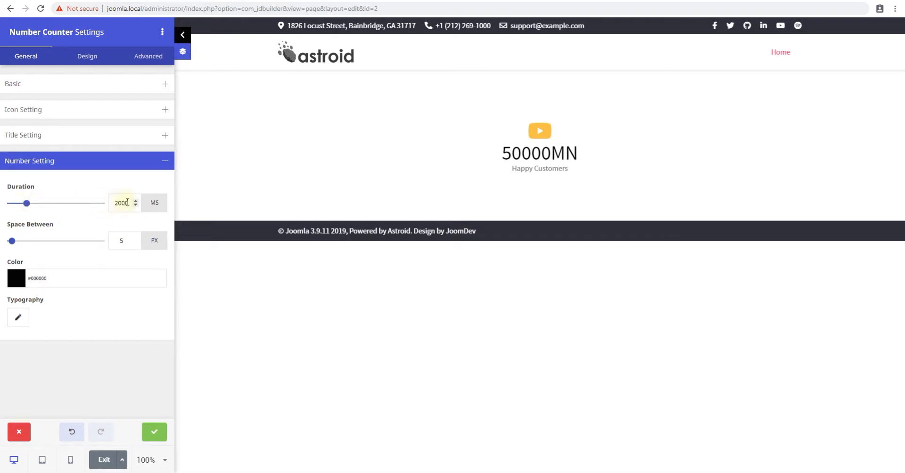
Step: Set End to 50000, review the Duration, and change the Suffix back to K
{"action": "triple_click", "coordinate": [122, 203]}
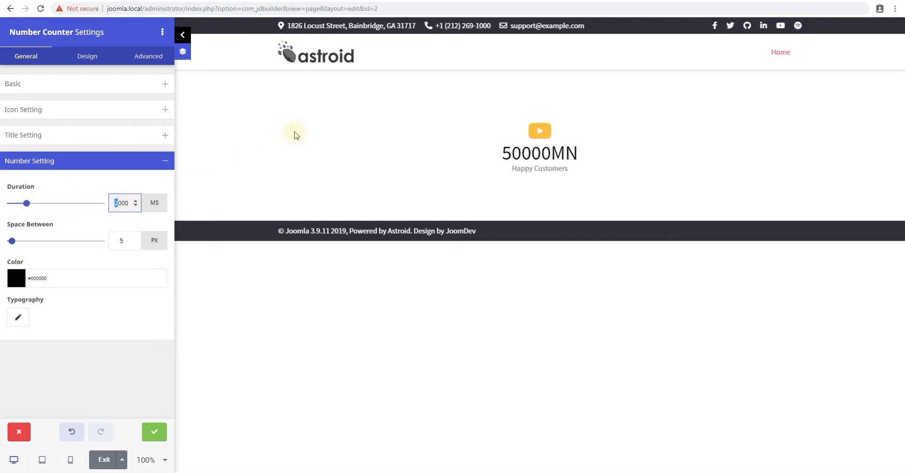
{"action": "left_click_drag", "start_coordinate": [26, 203], "coordinate": [104, 203]}
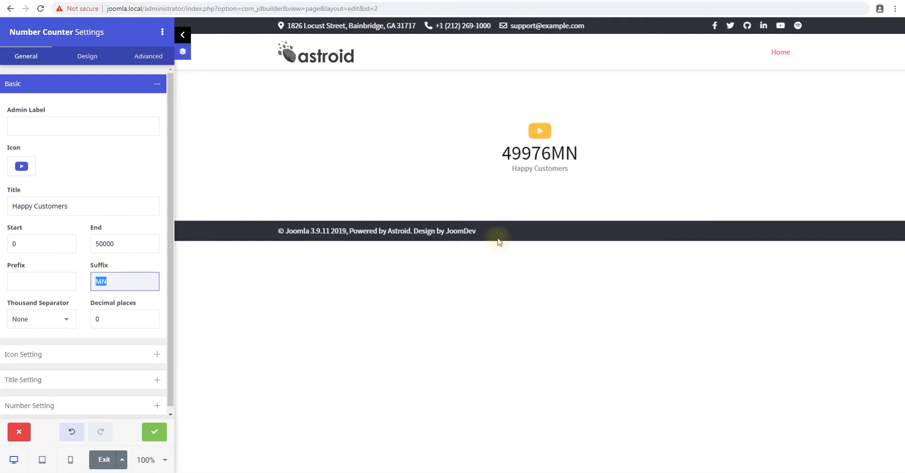
{"action": "type", "text": "K"}
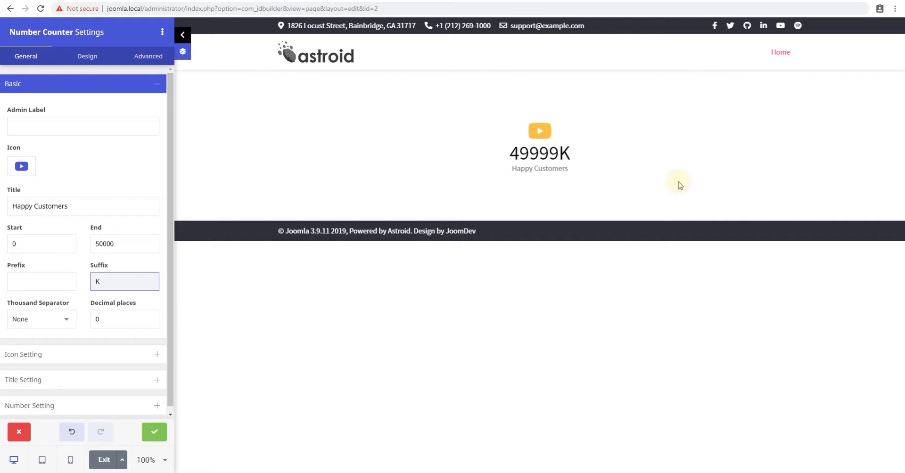
{"action": "left_click", "coordinate": [41, 282]}
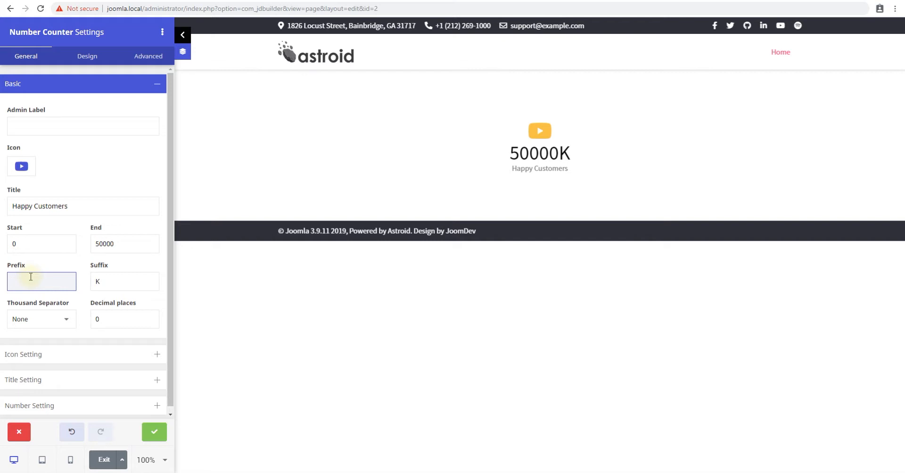
Step: Add a $ prefix, set End to 50, and retitle the counter 'Product Price'
{"action": "type", "text": "$"}
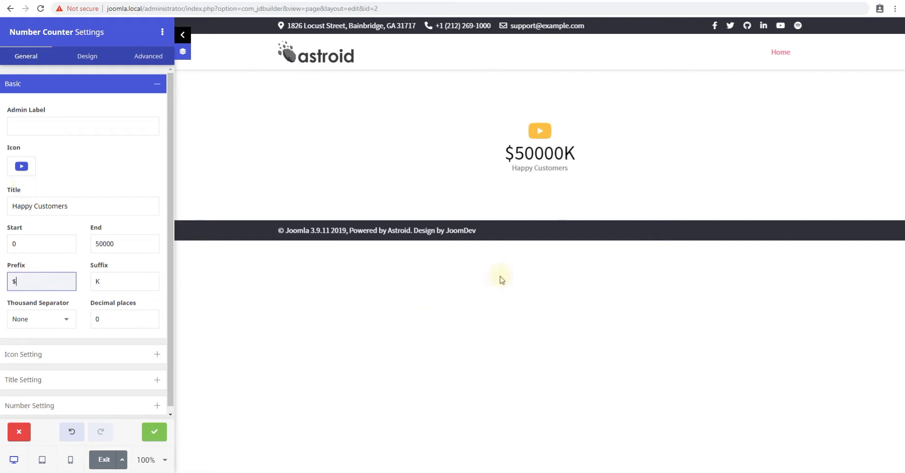
{"action": "triple_click", "coordinate": [125, 243]}
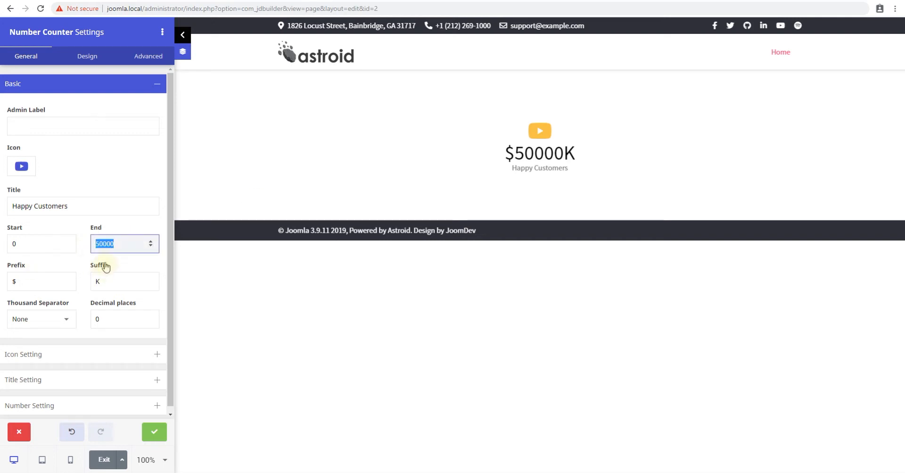
{"action": "mouse_move", "coordinate": [158, 259]}
{"action": "type", "text": "50"}
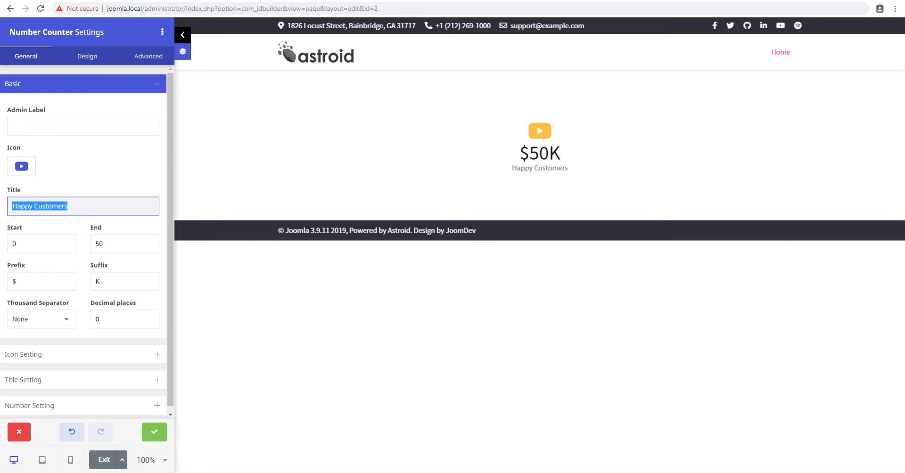
{"action": "type", "text": "Product Pric"}
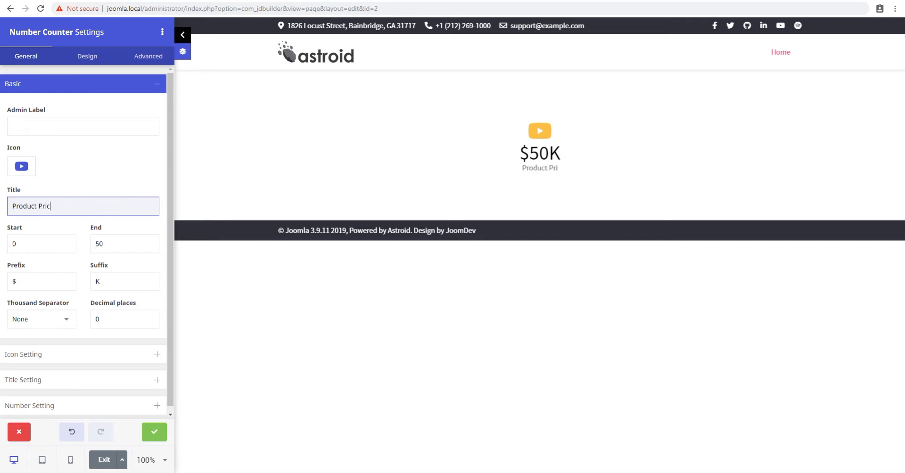
{"action": "type", "text": "e"}
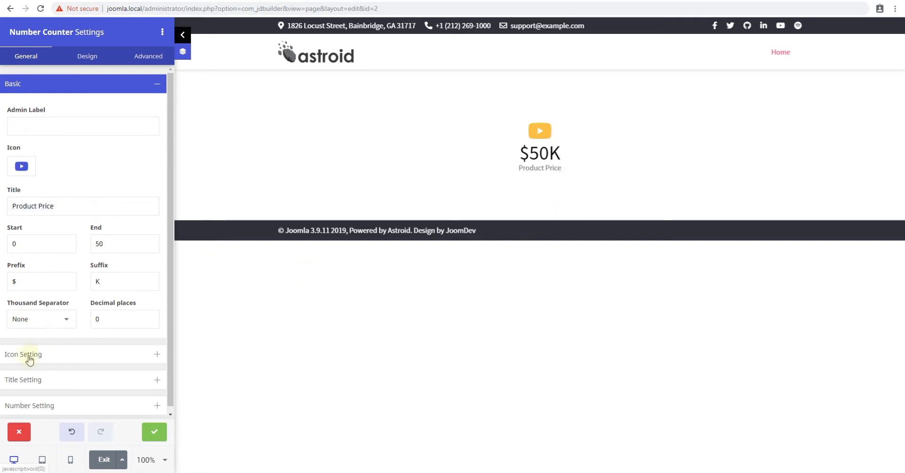
Step: Make the icon red (#FF0000) at size 94 with a Circle background shape
{"action": "left_click", "coordinate": [23, 354]}
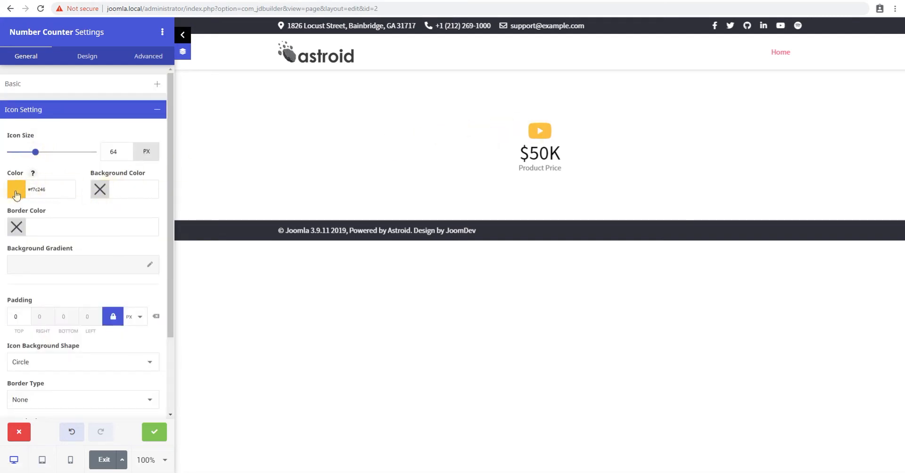
{"action": "left_click", "coordinate": [16, 190]}
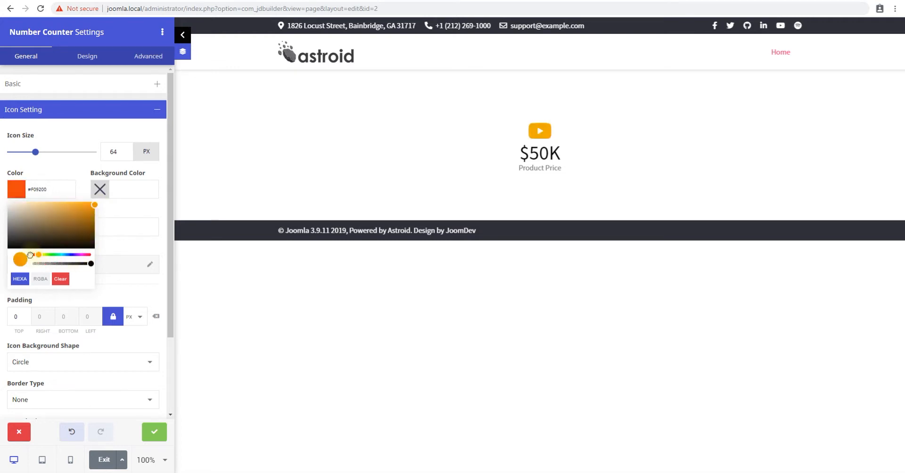
{"action": "left_click_drag", "start_coordinate": [30, 255], "coordinate": [19, 260]}
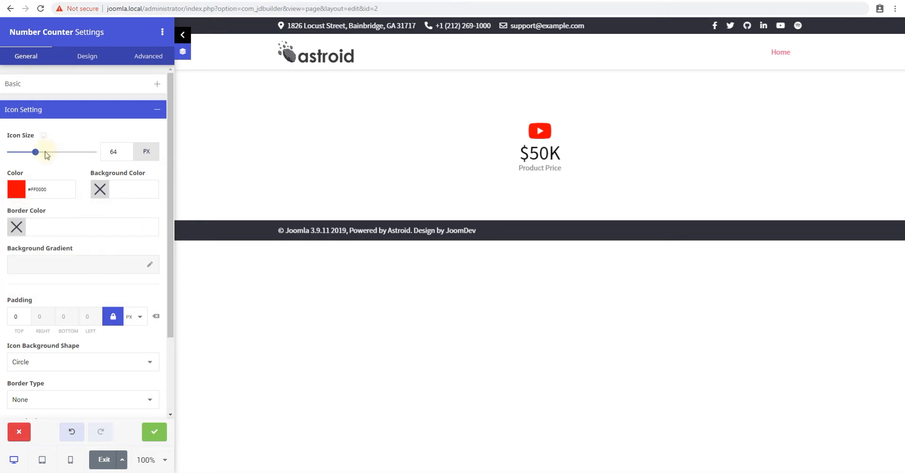
{"action": "left_click_drag", "start_coordinate": [37, 152], "coordinate": [51, 151]}
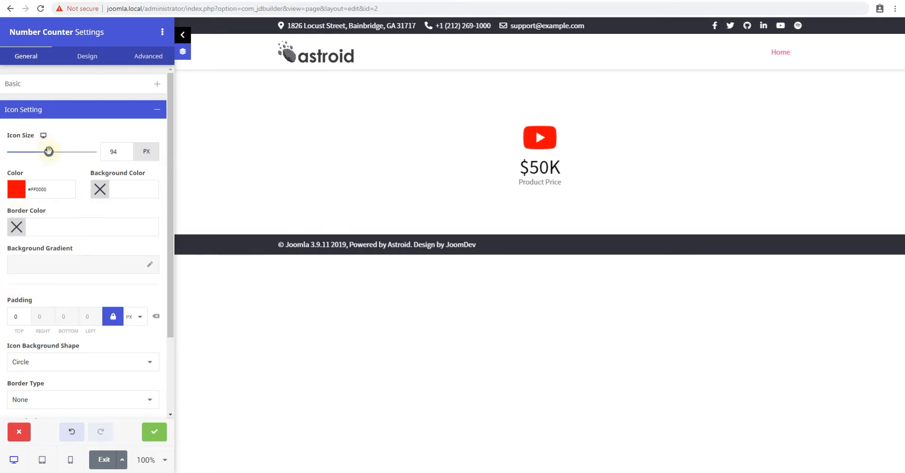
{"action": "mouse_move", "coordinate": [53, 365]}
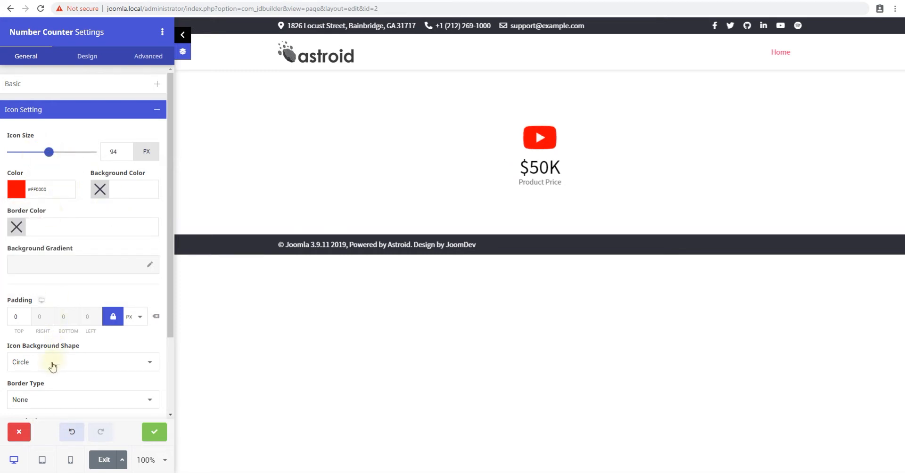
{"action": "left_click", "coordinate": [83, 362]}
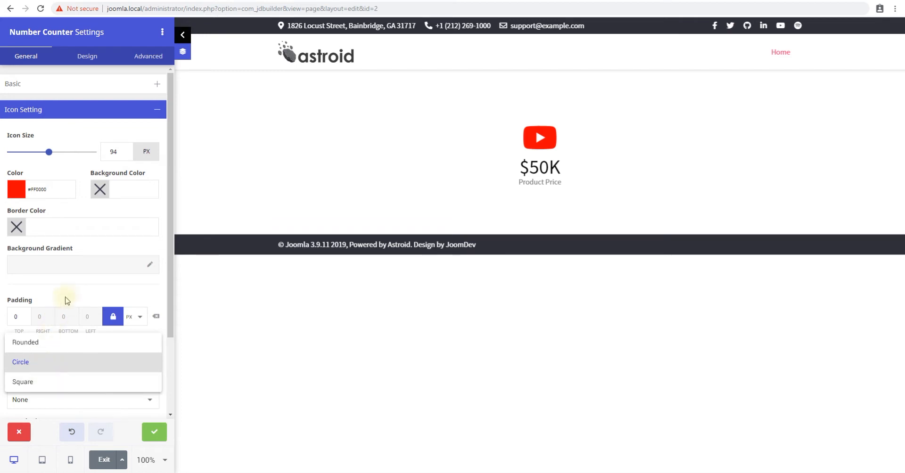
{"action": "left_click", "coordinate": [20, 361]}
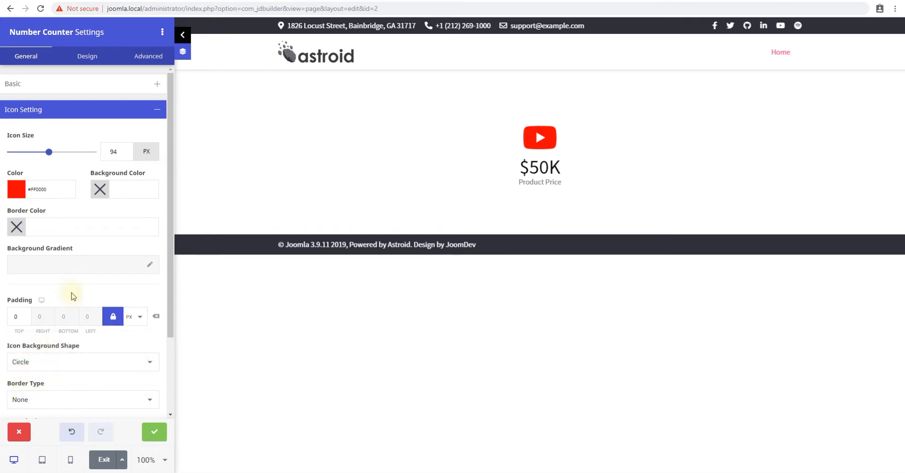
{"action": "scroll", "scroll_direction": "down", "scroll_amount": 3}
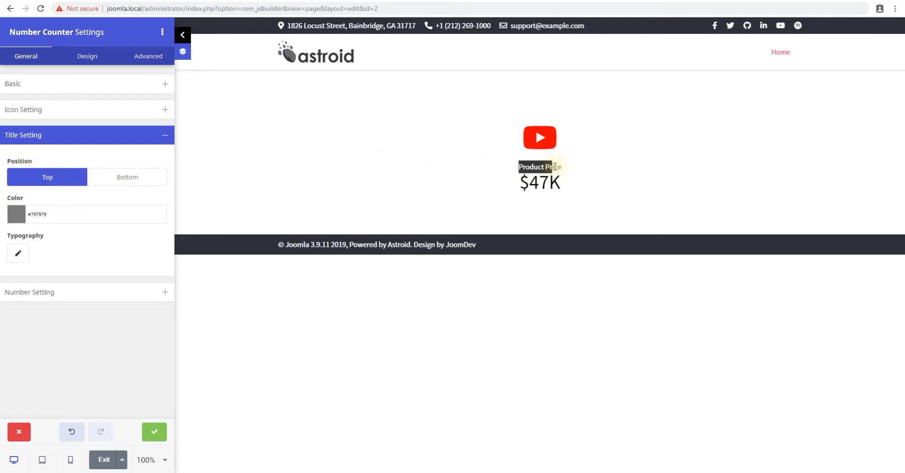
Step: Set the title Position to Top so 'Product Price' sits above the number
{"action": "left_click", "coordinate": [127, 177]}
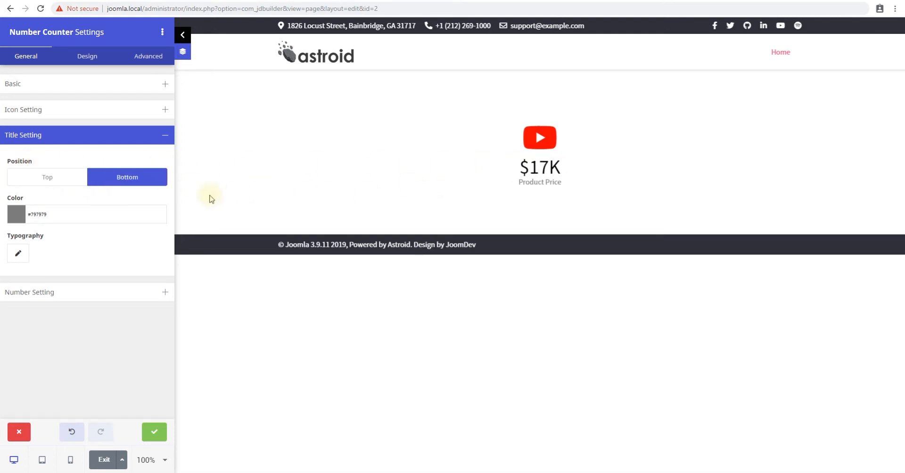
{"action": "left_click", "coordinate": [47, 177]}
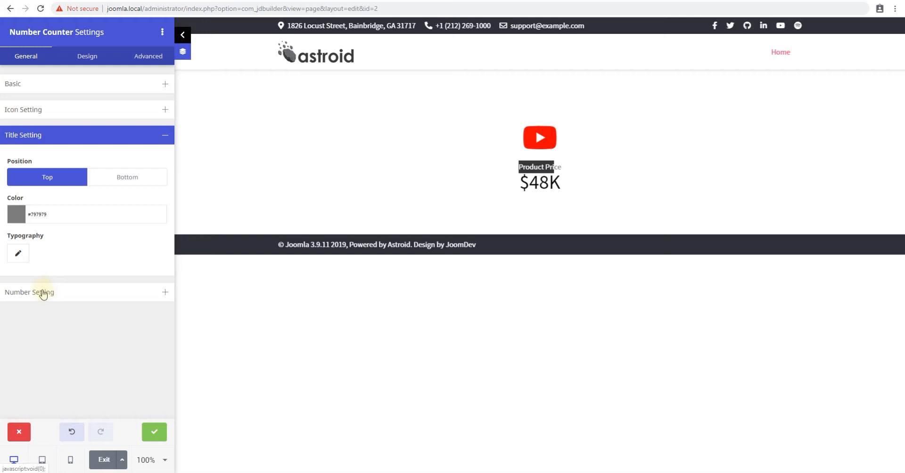
Step: Set the number's Duration to 1800, Color to #FF0000 and Space Between to 20
{"action": "left_click", "coordinate": [16, 214]}
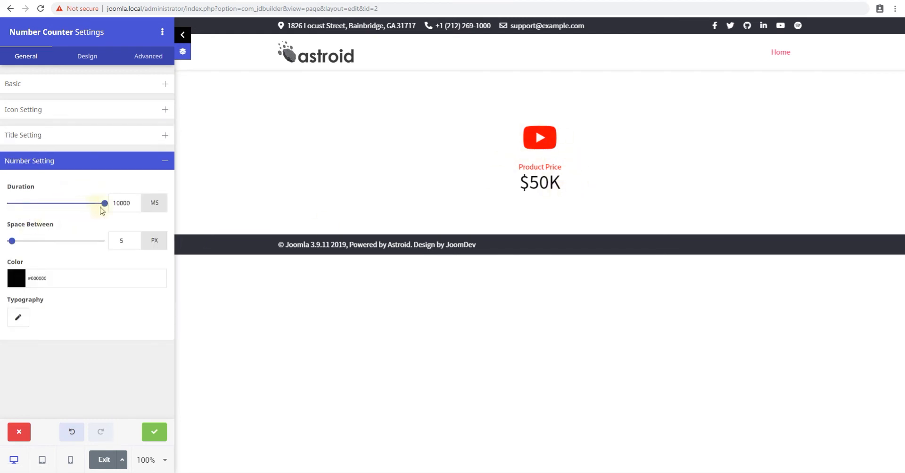
{"action": "left_click_drag", "start_coordinate": [104, 202], "coordinate": [24, 203]}
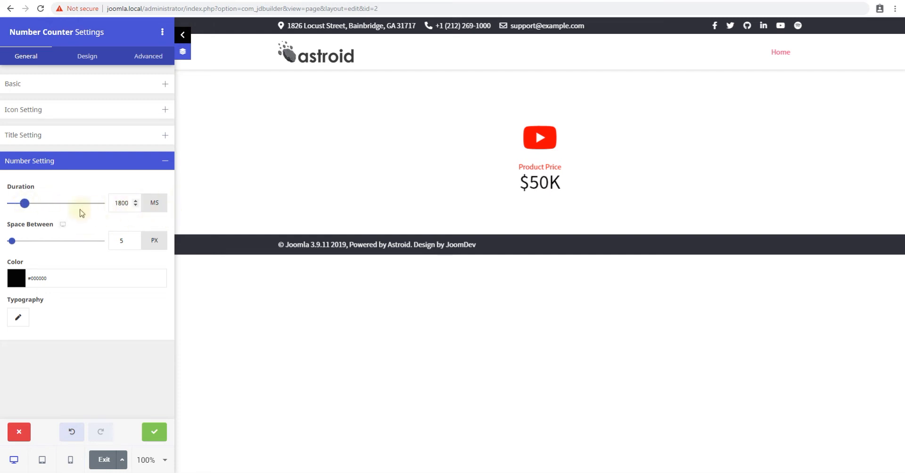
{"action": "left_click", "coordinate": [16, 278]}
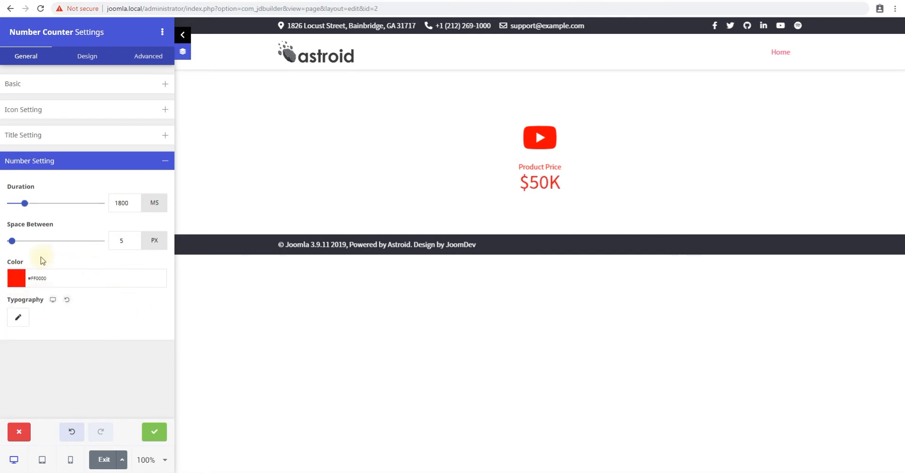
{"action": "left_click_drag", "start_coordinate": [11, 240], "coordinate": [35, 240]}
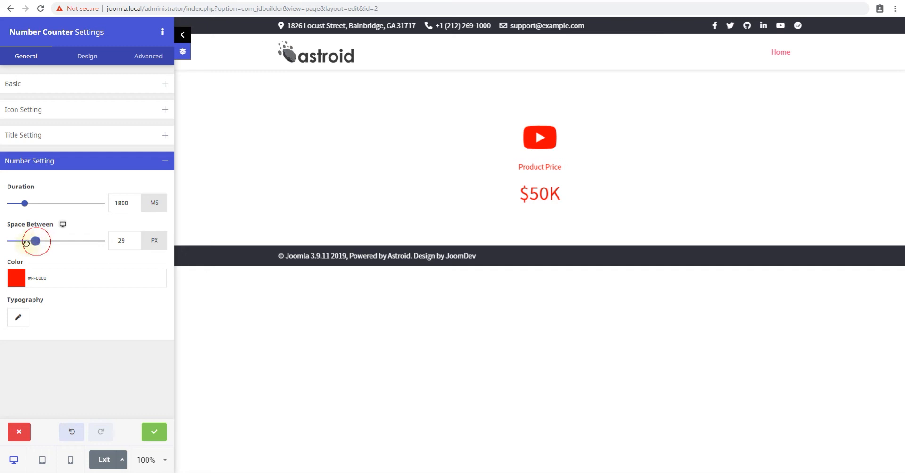
{"action": "left_click_drag", "start_coordinate": [36, 240], "coordinate": [22, 240]}
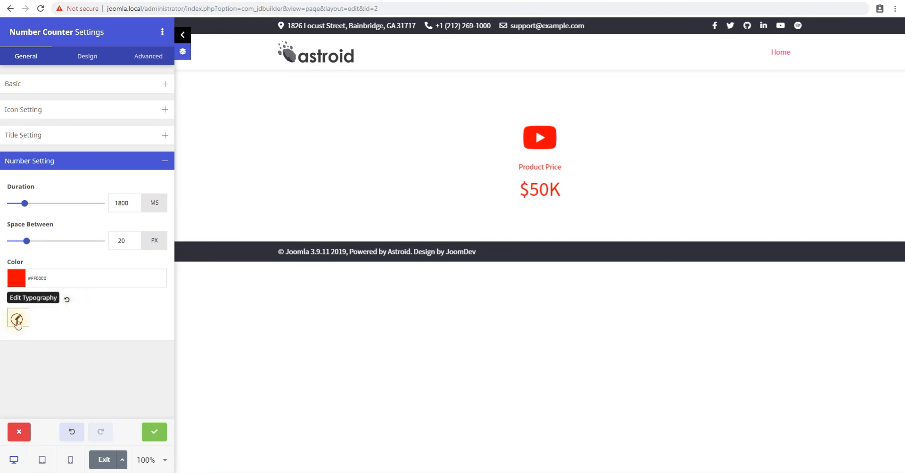
{"action": "left_click", "coordinate": [17, 319]}
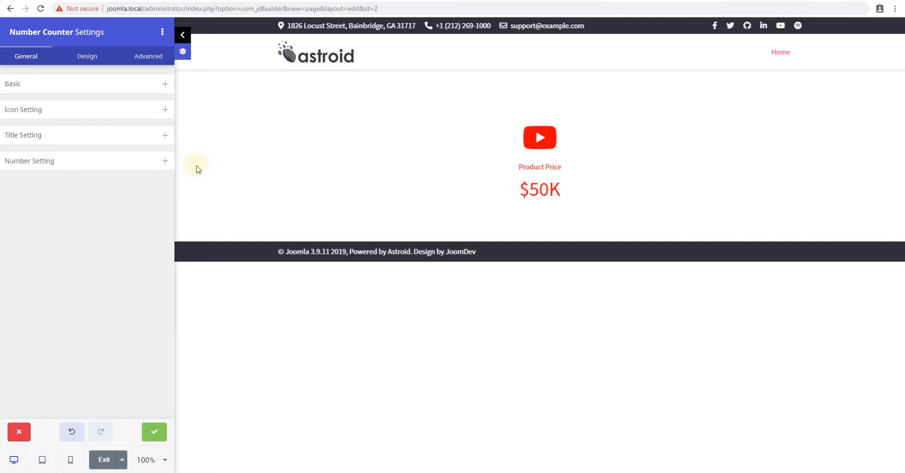
{"action": "mouse_move", "coordinate": [258, 164]}
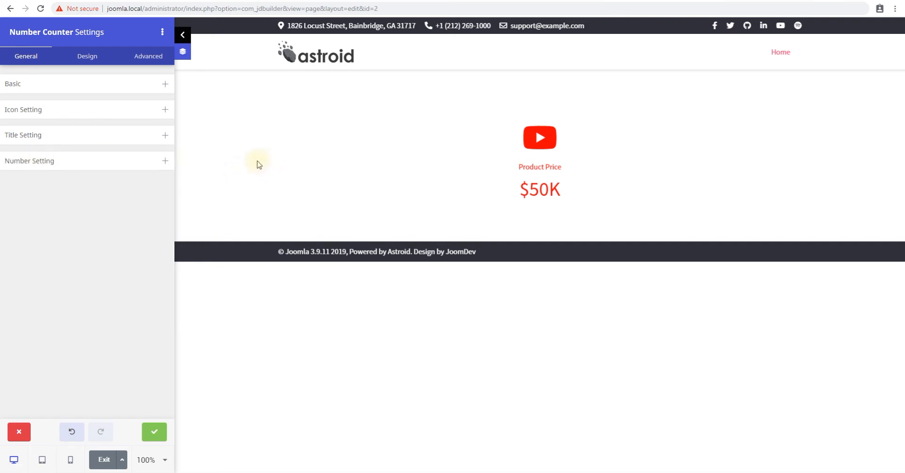
{"action": "mouse_move", "coordinate": [246, 173]}
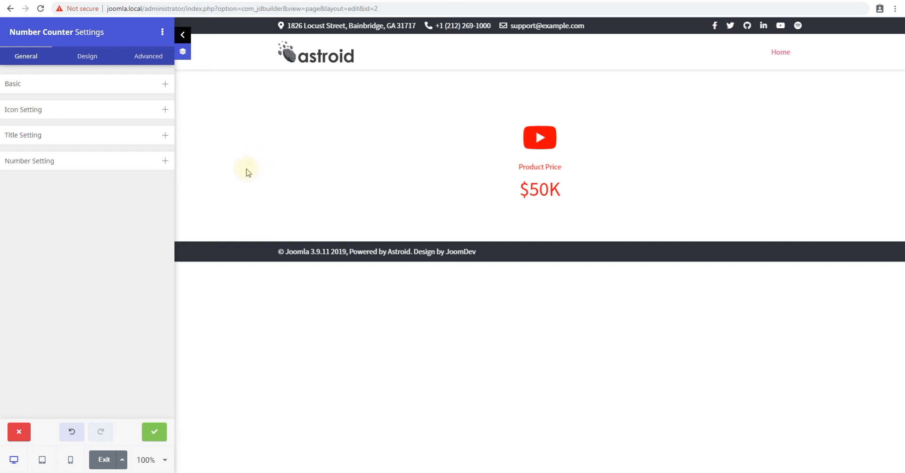
{"action": "mouse_move", "coordinate": [375, 159]}
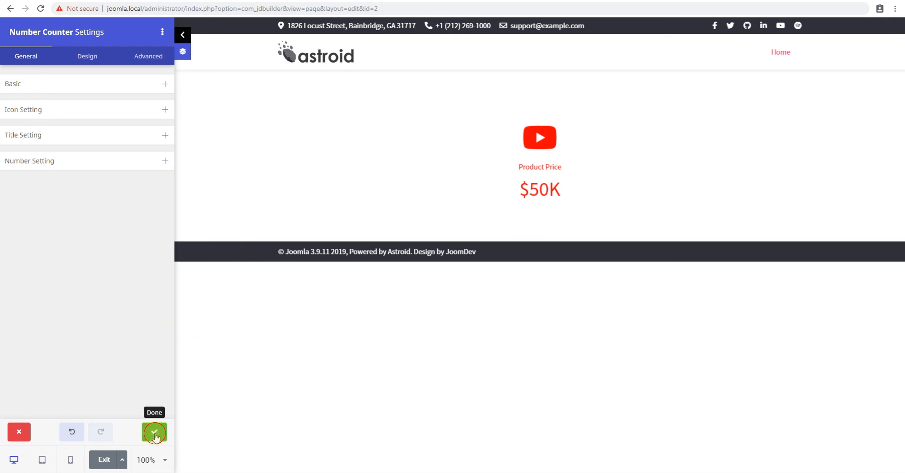
Step: Confirm the counter settings with Done and save the page
{"action": "left_click", "coordinate": [153, 433]}
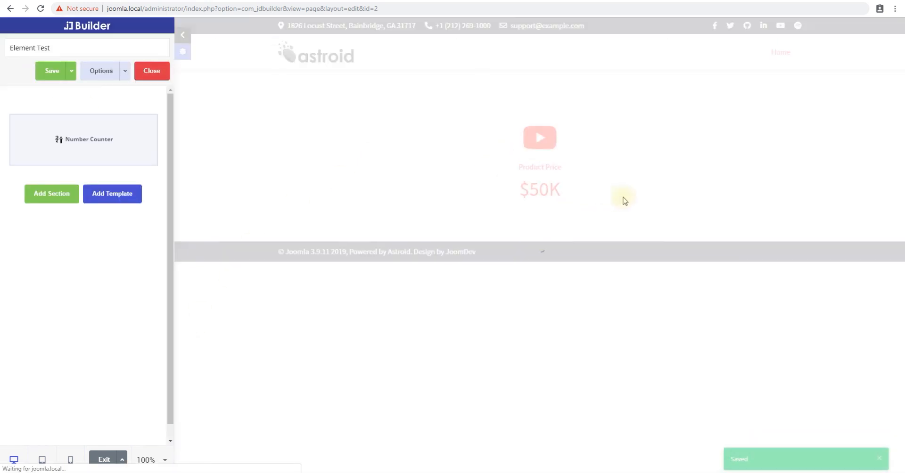
{"action": "left_click", "coordinate": [50, 71]}
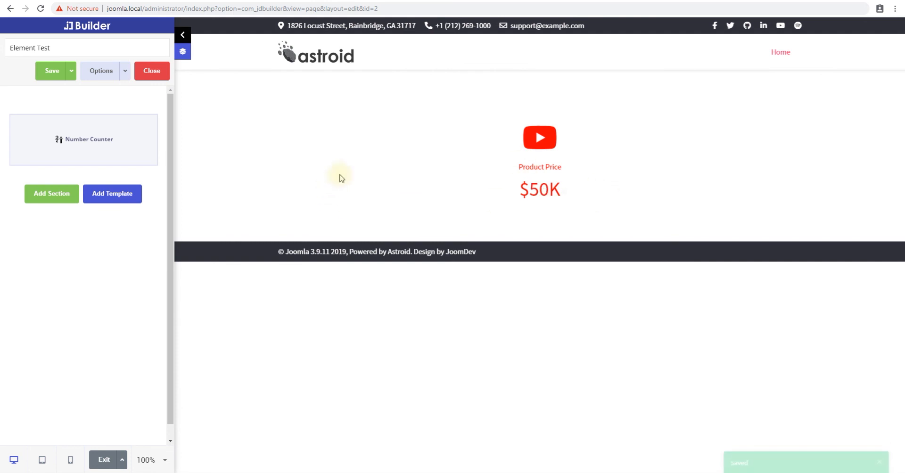
{"action": "mouse_move", "coordinate": [387, 193]}
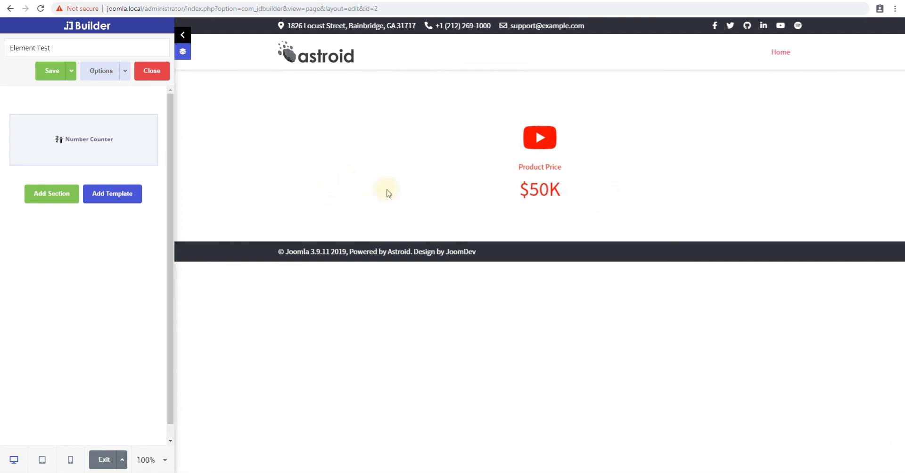